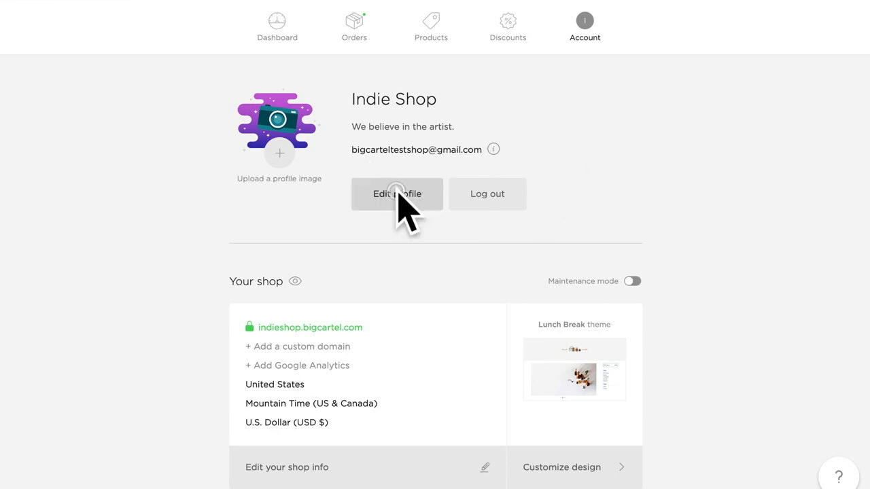
# Step: Begin editing the Indie Shop profile, trying and undoing a change to the shop name
pyautogui.click(397, 193)
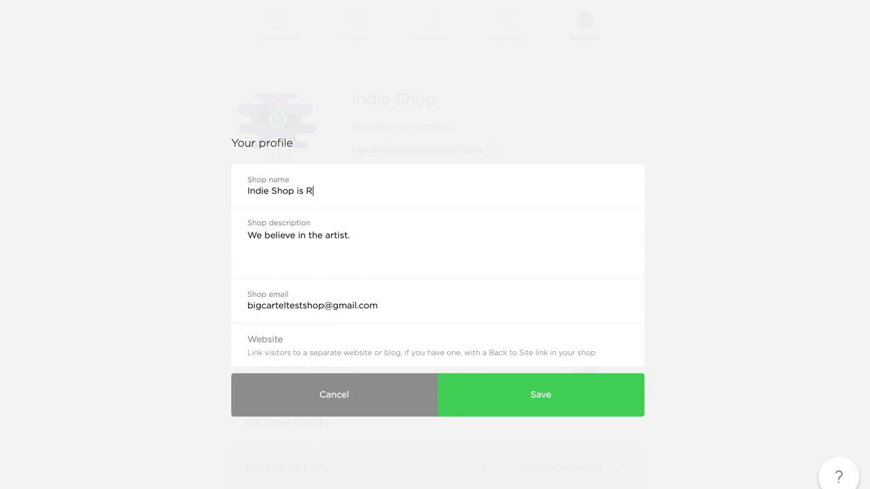
pyautogui.write('ad')
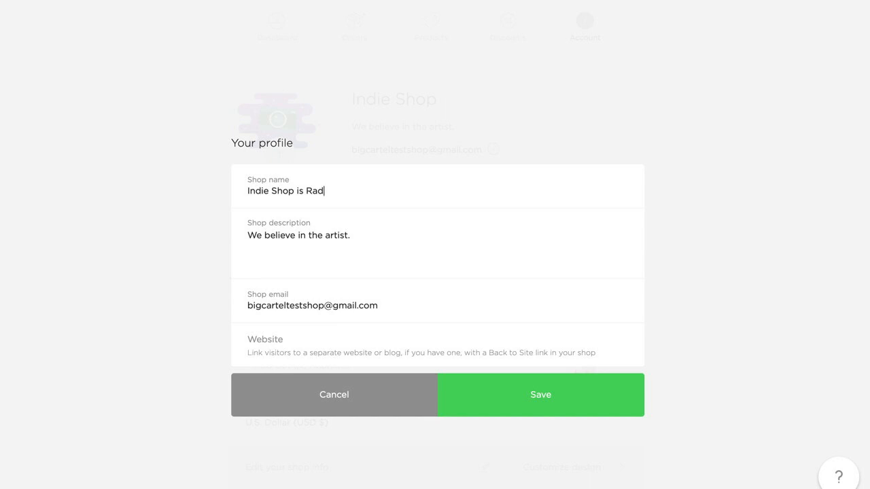
pyautogui.press('Backspace')
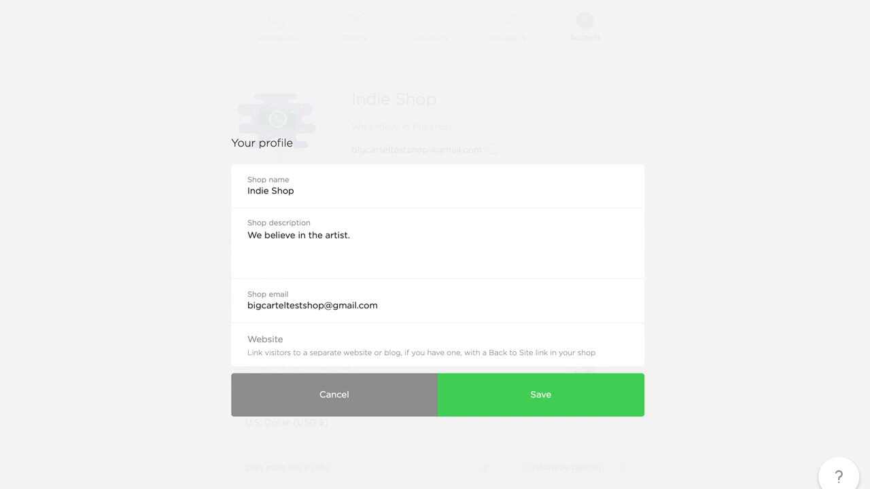
# Step: Append a sentence about one-of-a-kind handmade recycled gold and brass jewelry to the description
pyautogui.click(333, 235)
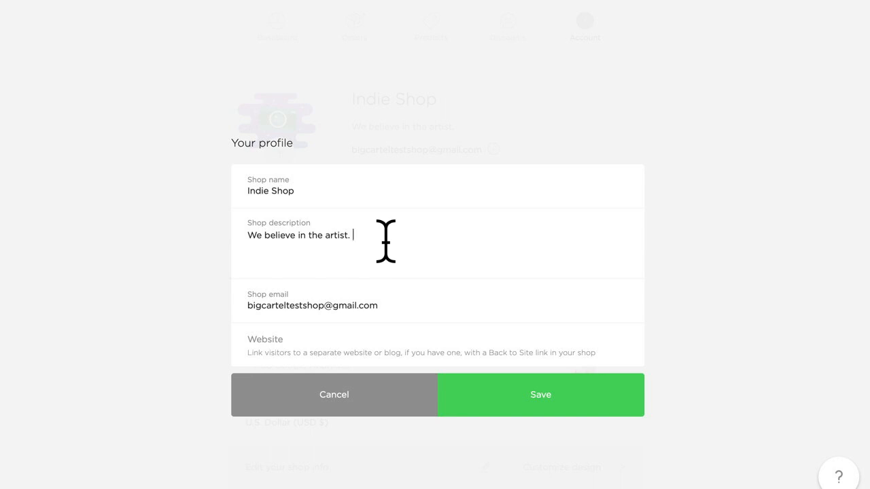
pyautogui.write('One-of-a-kind earrings, necklaces, bracelets, and rings handmade of recycled solid gold and brass. Jewelry lovingly made in the U.S.A.')
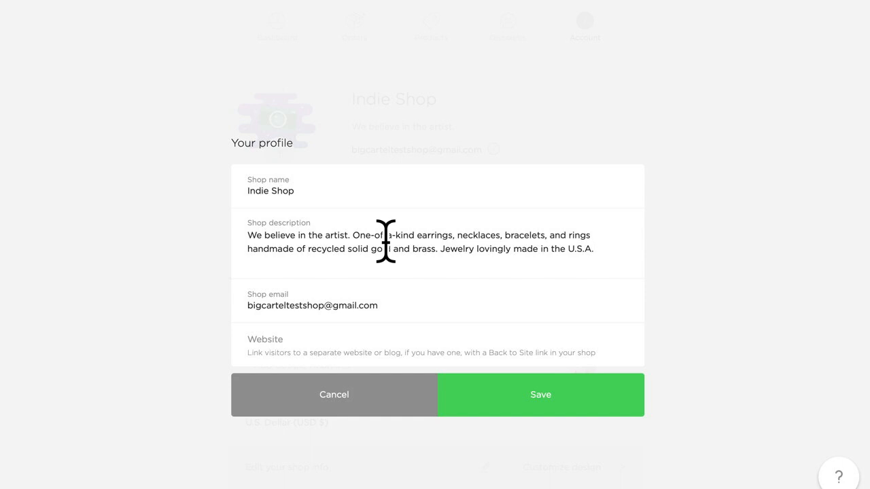
pyautogui.moveTo(583, 264)
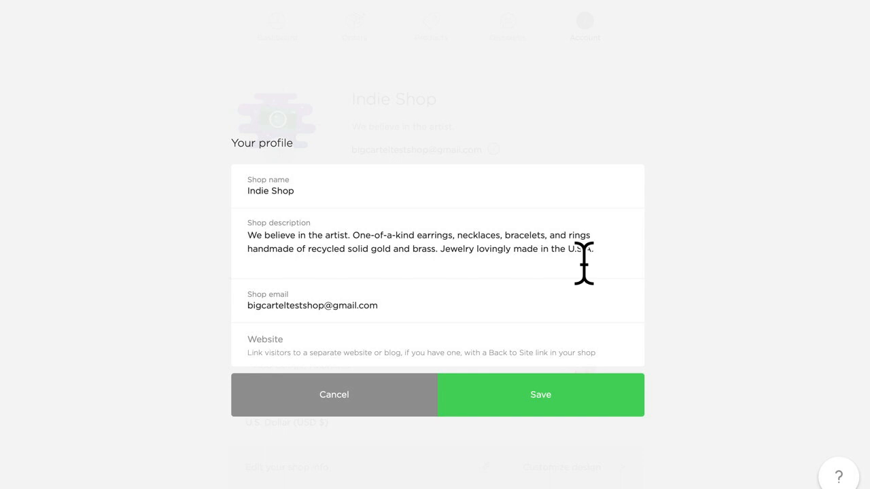
pyautogui.moveTo(392, 300)
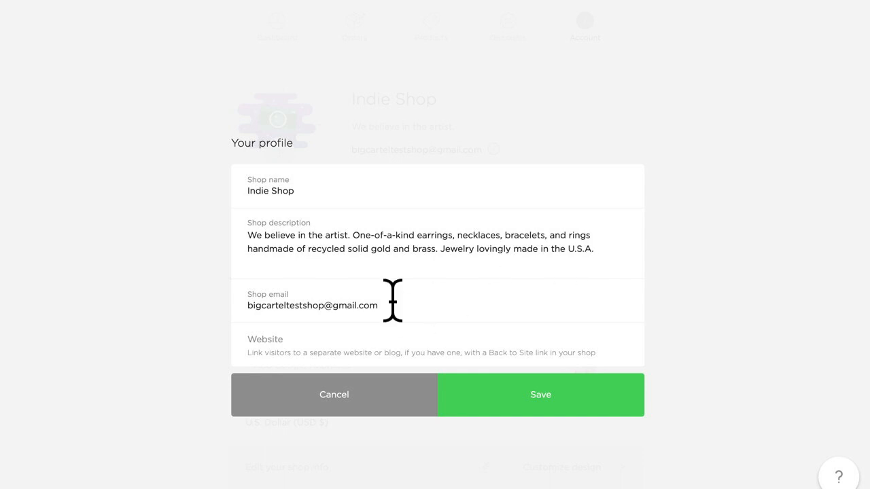
pyautogui.moveTo(405, 306)
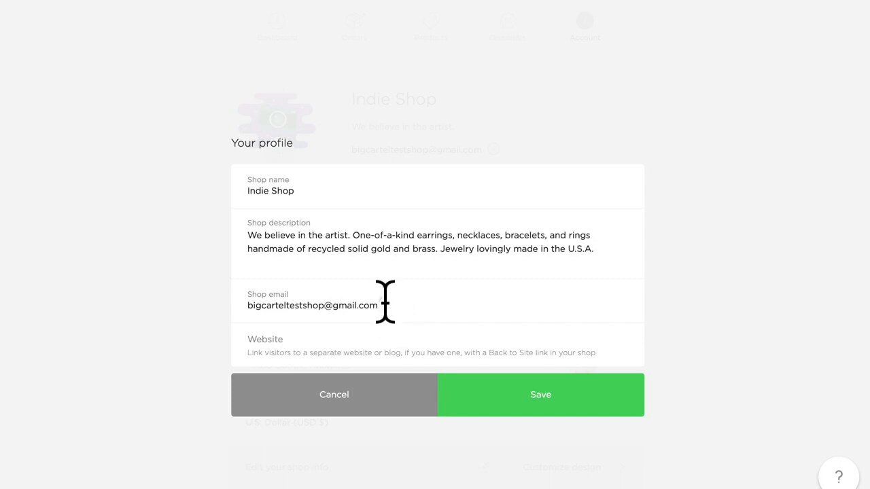
pyautogui.tripleClick(316, 304)
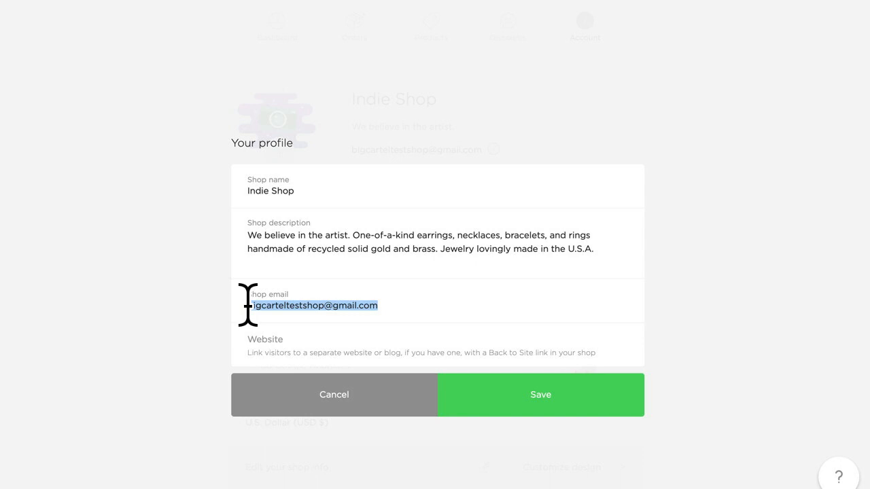
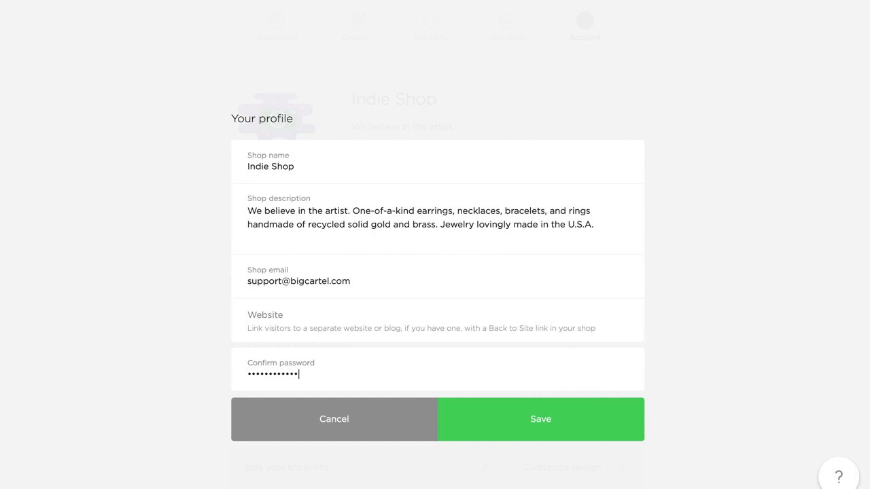
pyautogui.click(541, 419)
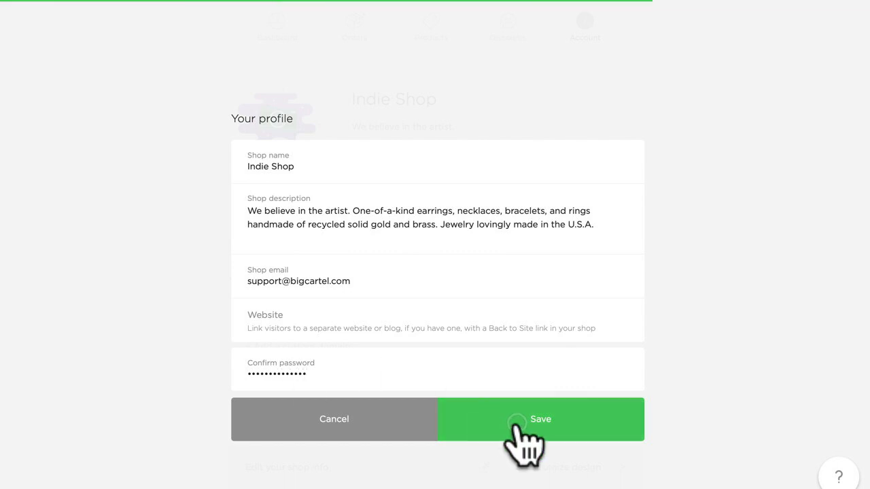
pyautogui.click(541, 418)
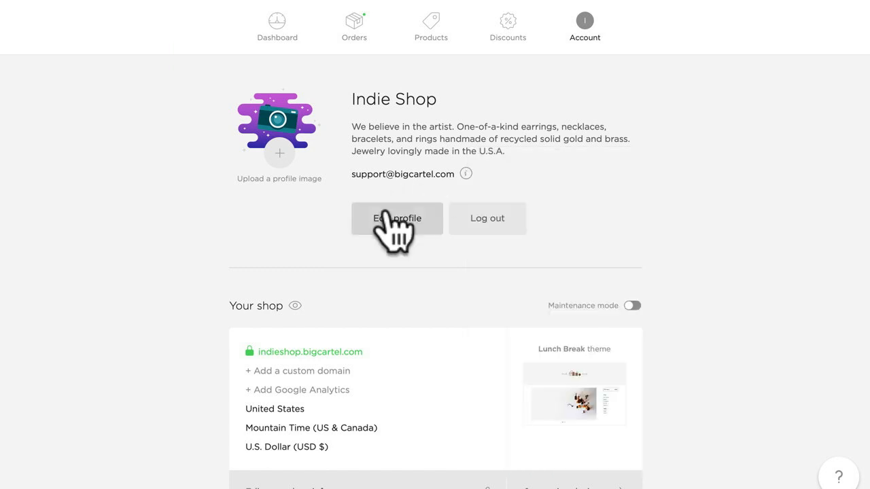
pyautogui.click(397, 218)
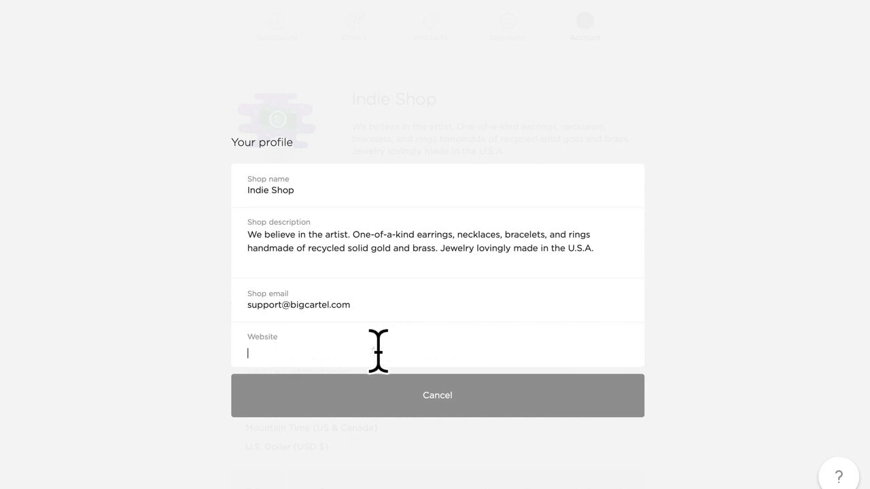
pyautogui.write('www.')
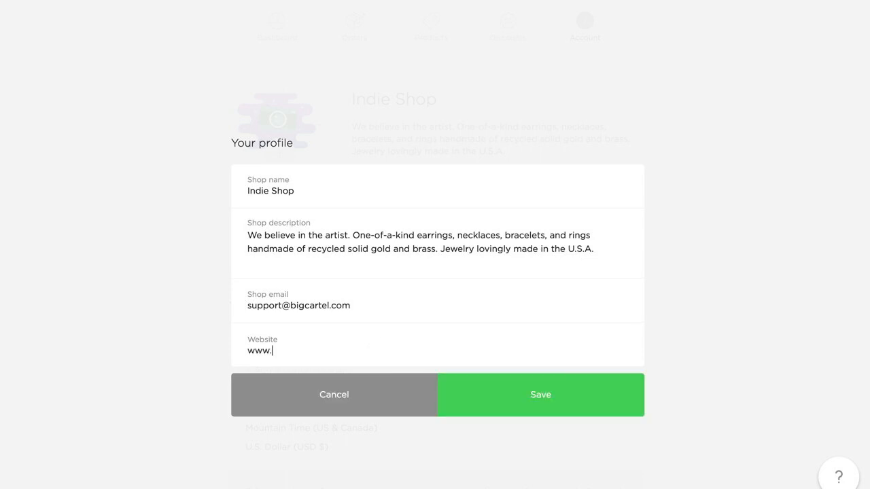
pyautogui.write('bigcar')
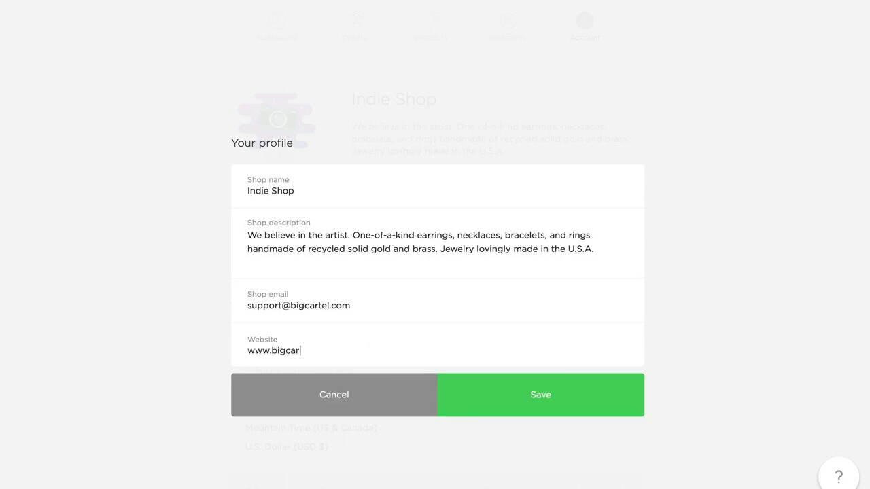
pyautogui.click(541, 394)
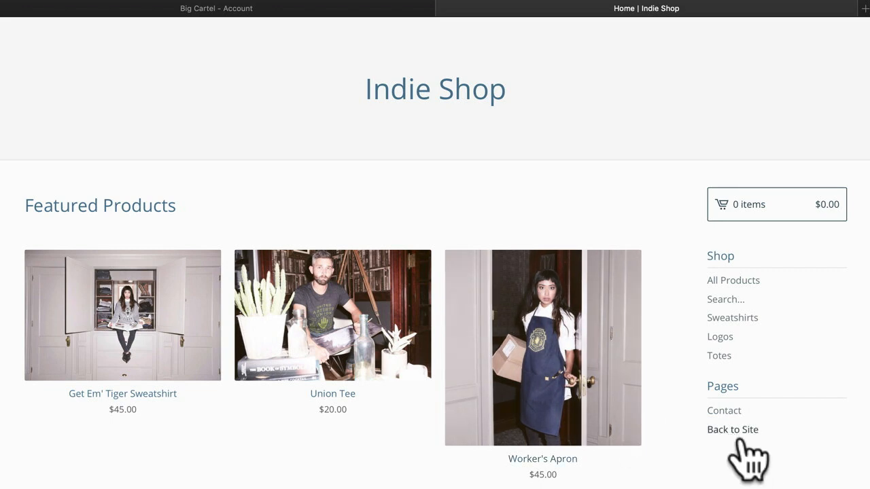
pyautogui.moveTo(737, 455)
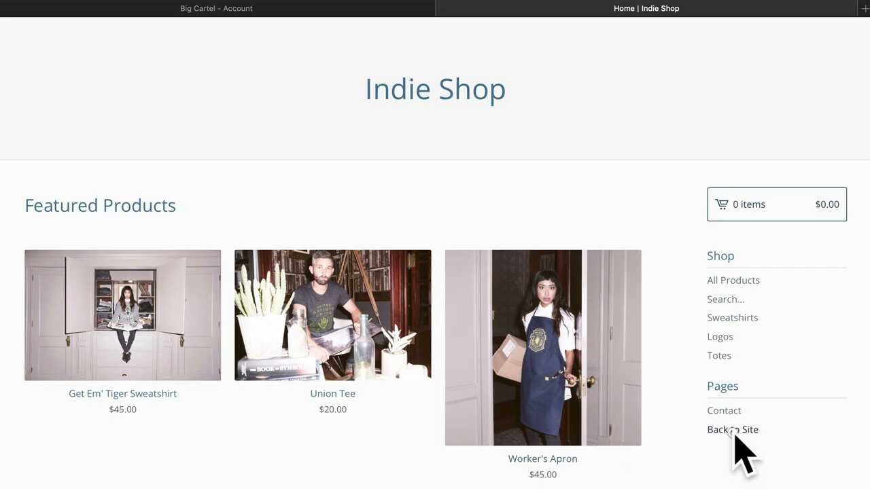
# Step: Follow the storefront's Back to Site link to verify it reaches the Big Cartel homepage
pyautogui.click(731, 430)
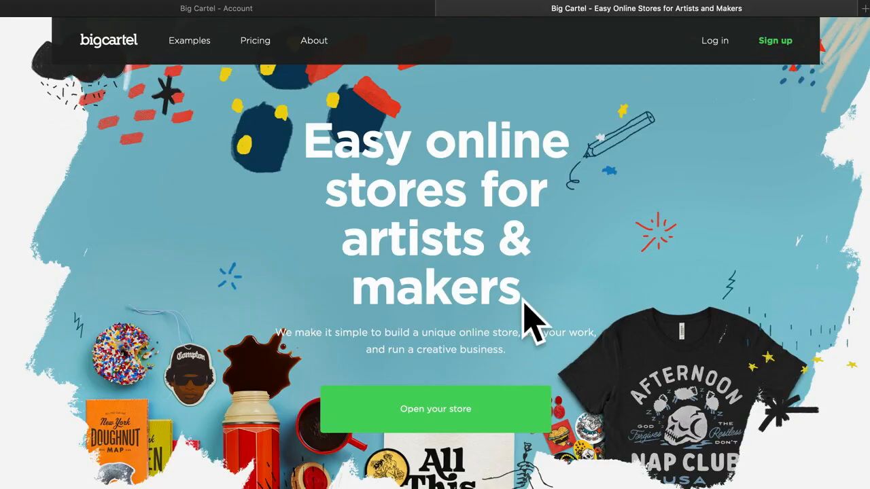
pyautogui.moveTo(659, 288)
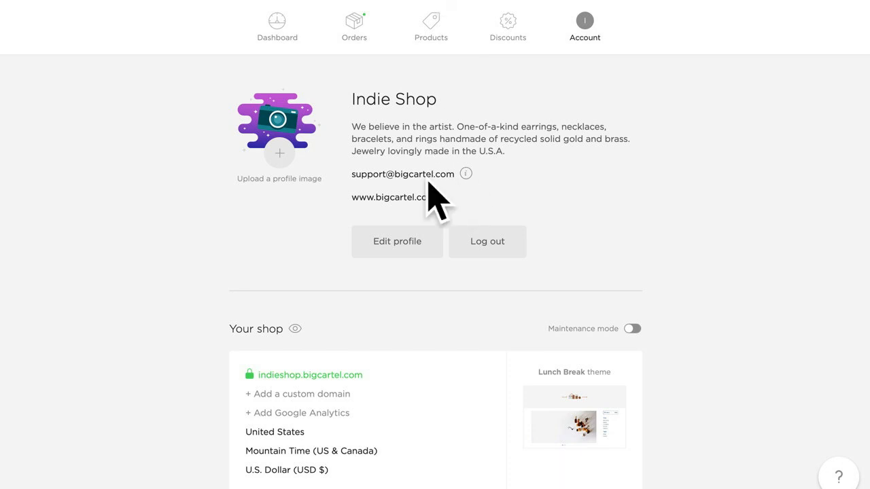
pyautogui.moveTo(514, 211)
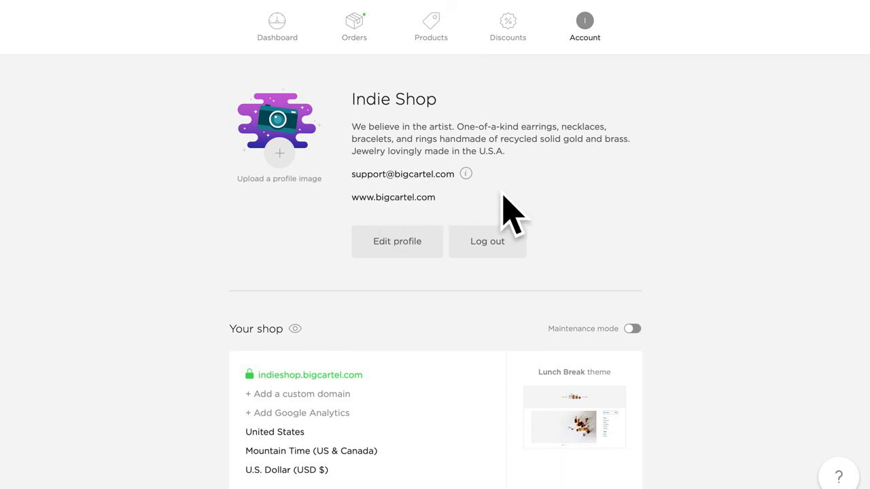
pyautogui.moveTo(509, 207)
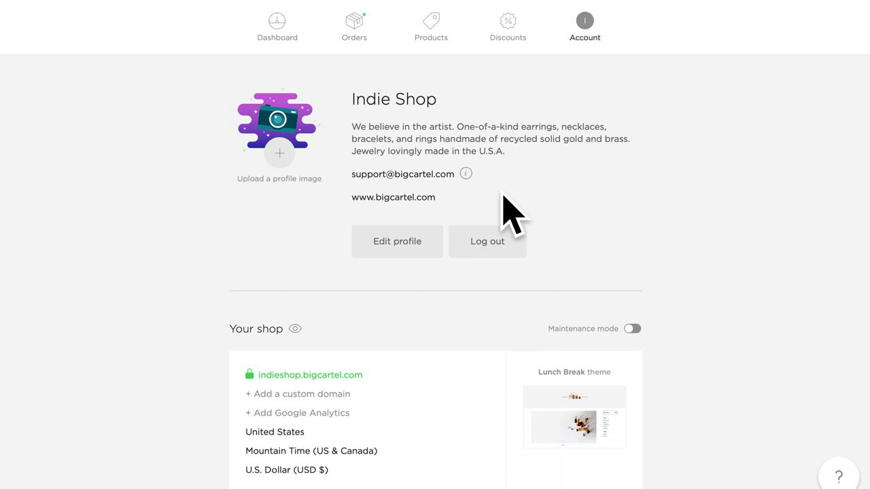
pyautogui.click(279, 153)
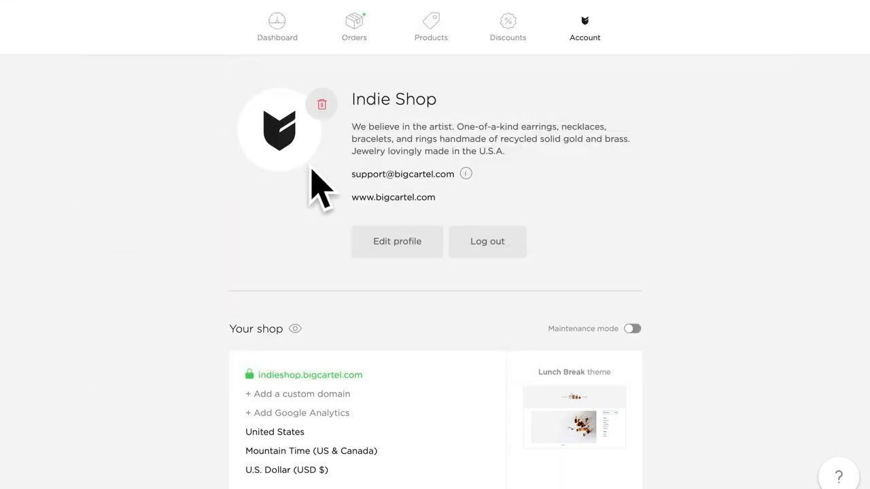
pyautogui.moveTo(277, 231)
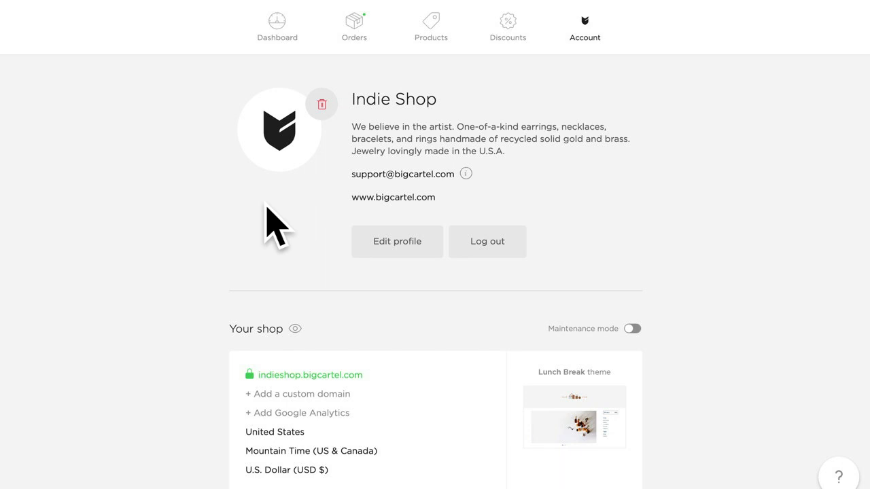
pyautogui.moveTo(306, 204)
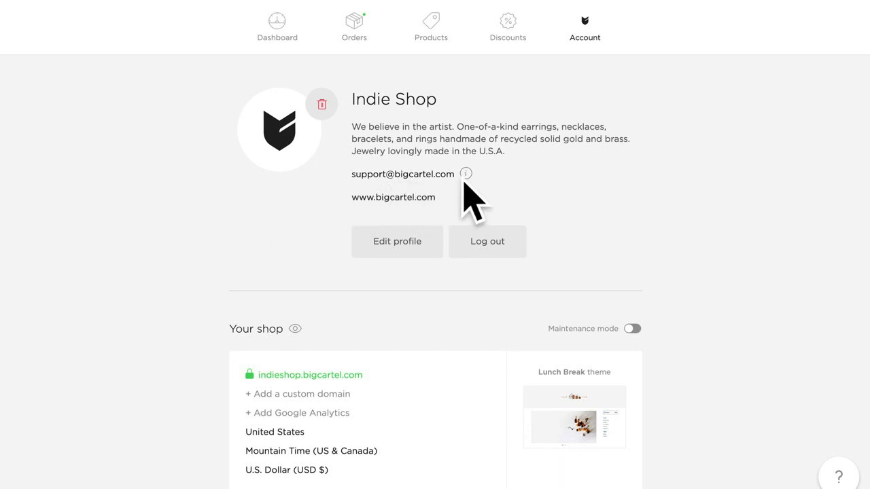
pyautogui.moveTo(792, 451)
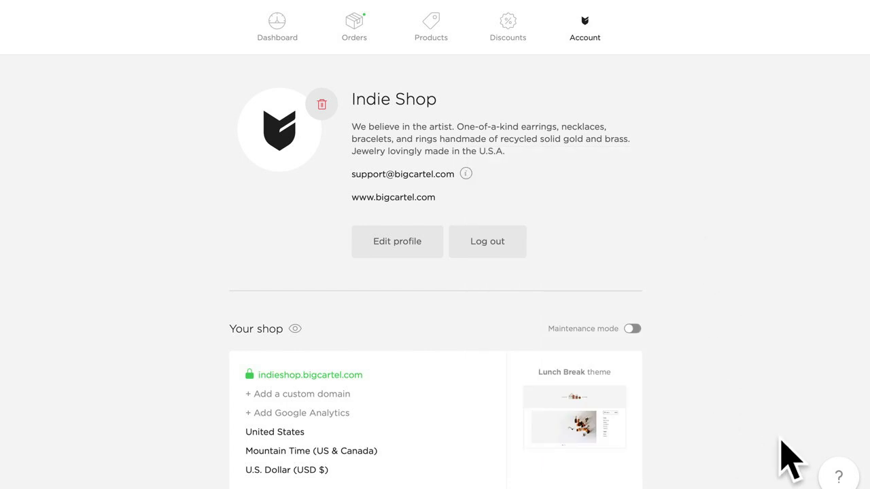